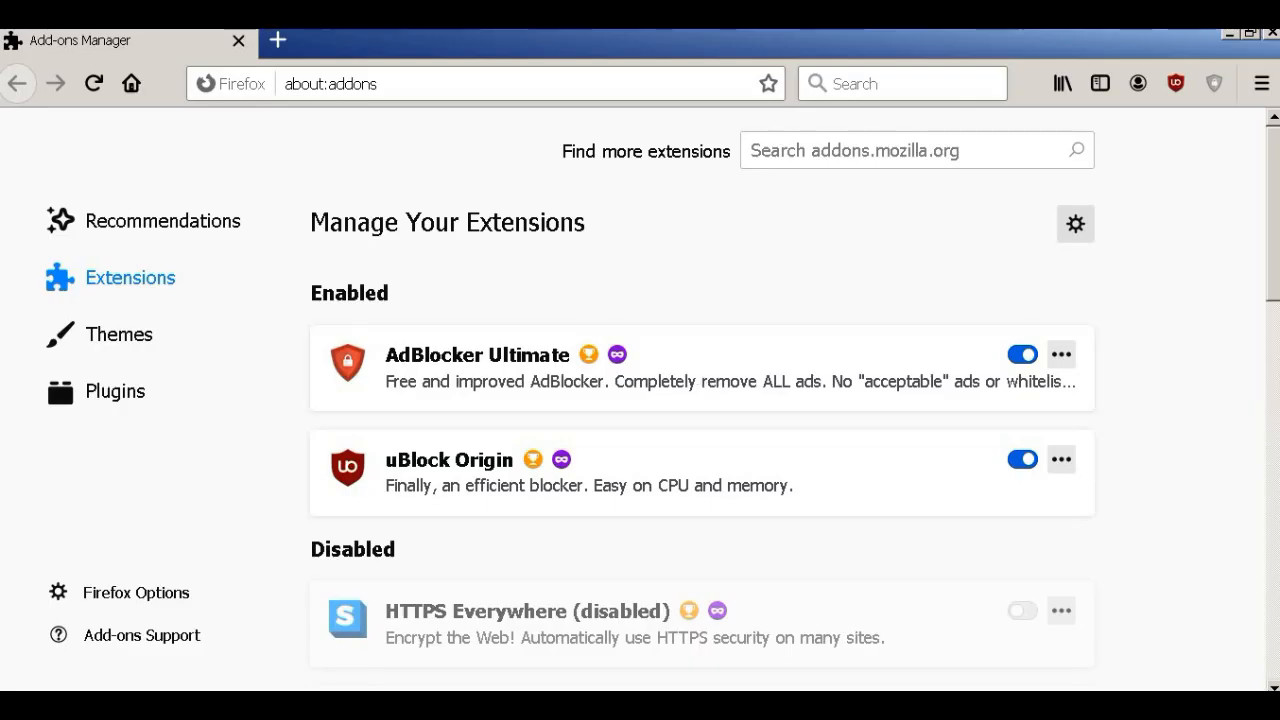
# - Open uBlock Origin's details page from the add-ons manager list
pyautogui.scroll(-3)
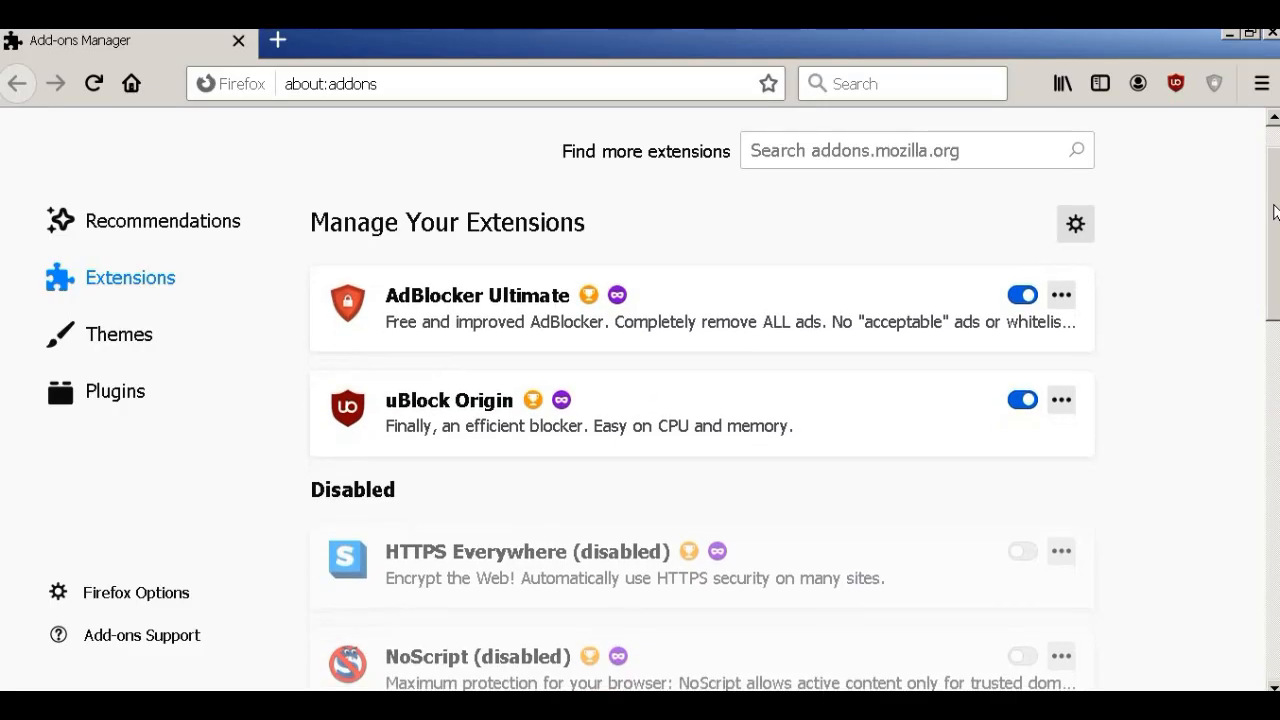
pyautogui.scroll(-3)
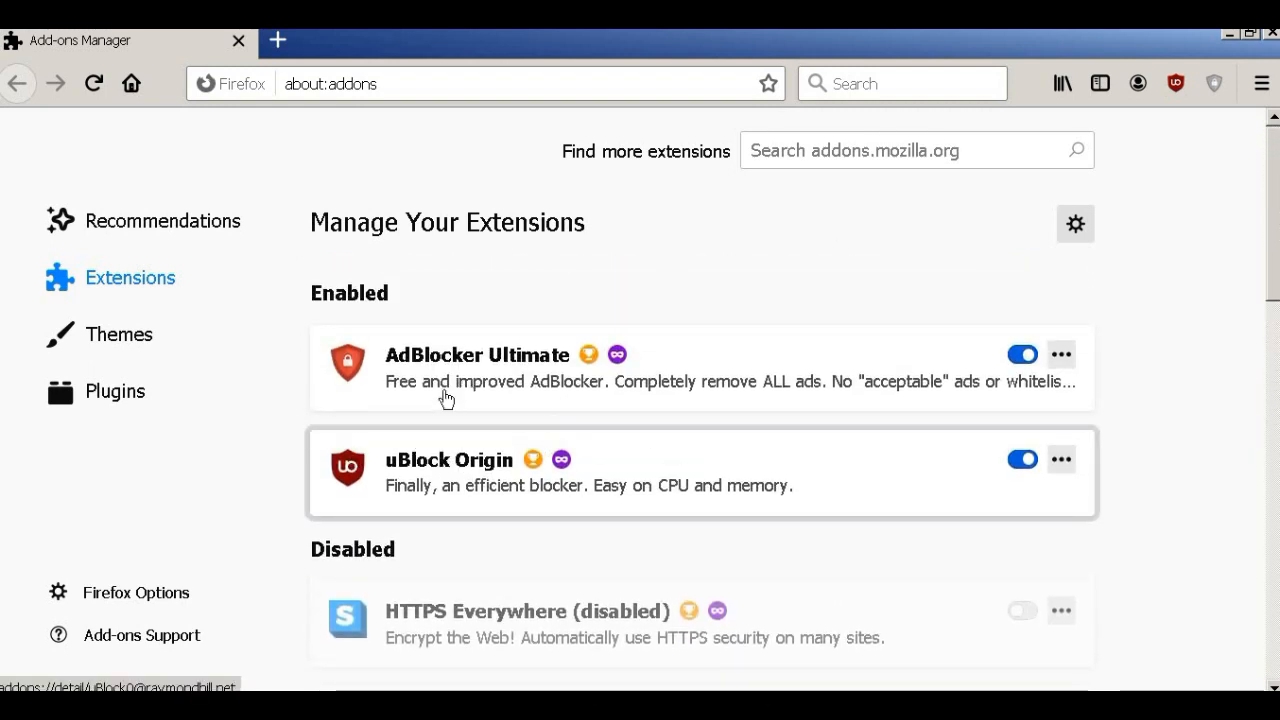
pyautogui.moveTo(658, 468)
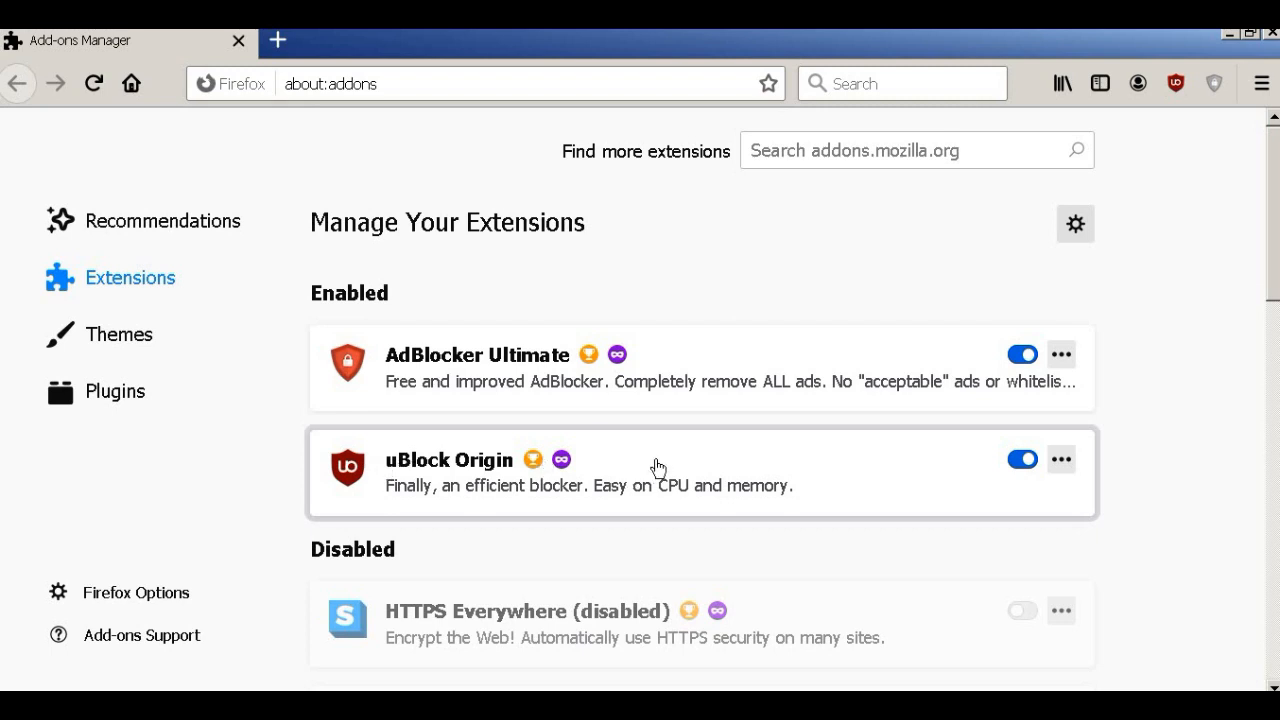
pyautogui.click(448, 460)
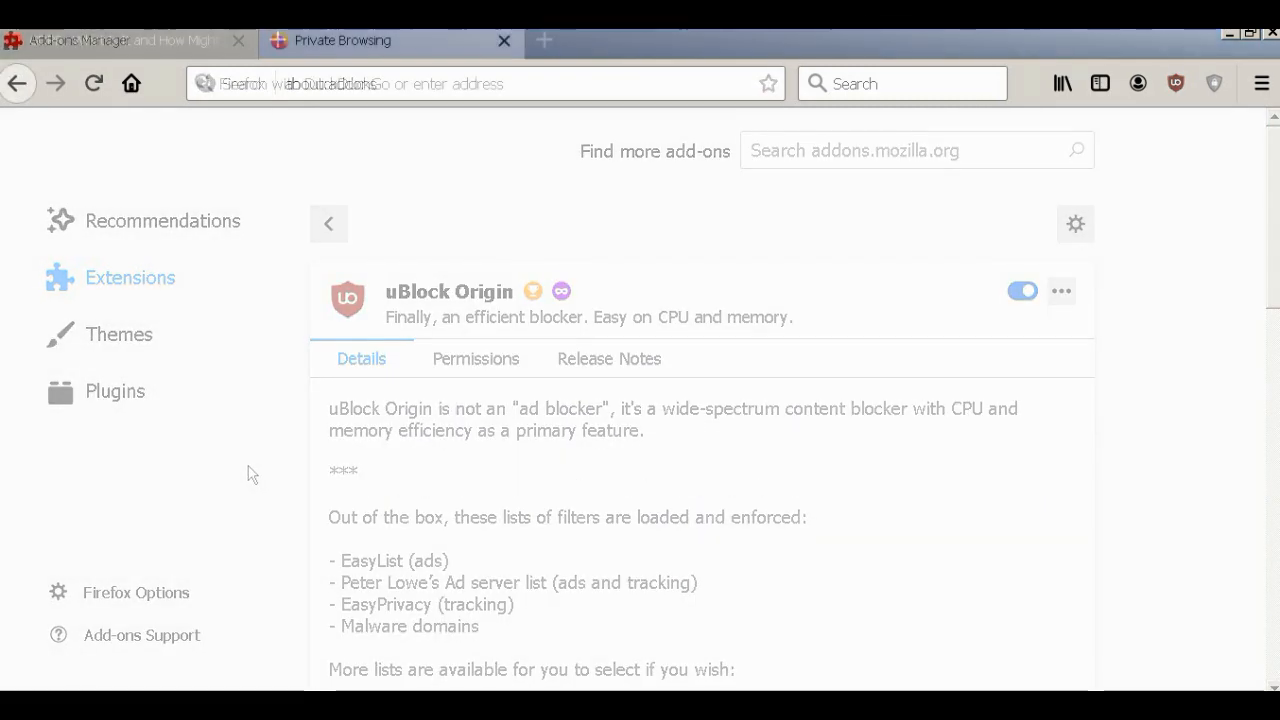
# - Search 'techcrunch' and load the TechCrunch home page from the results
pyautogui.write('techcrunch&ia=web')
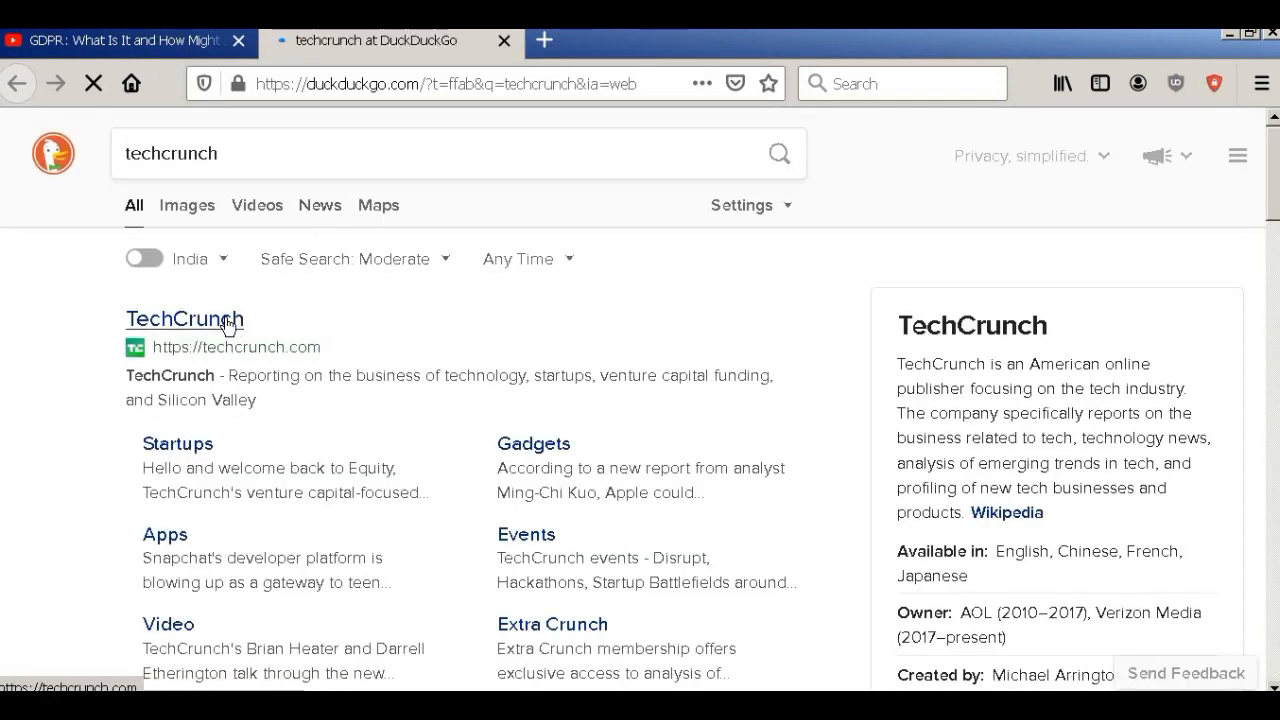
pyautogui.click(184, 318)
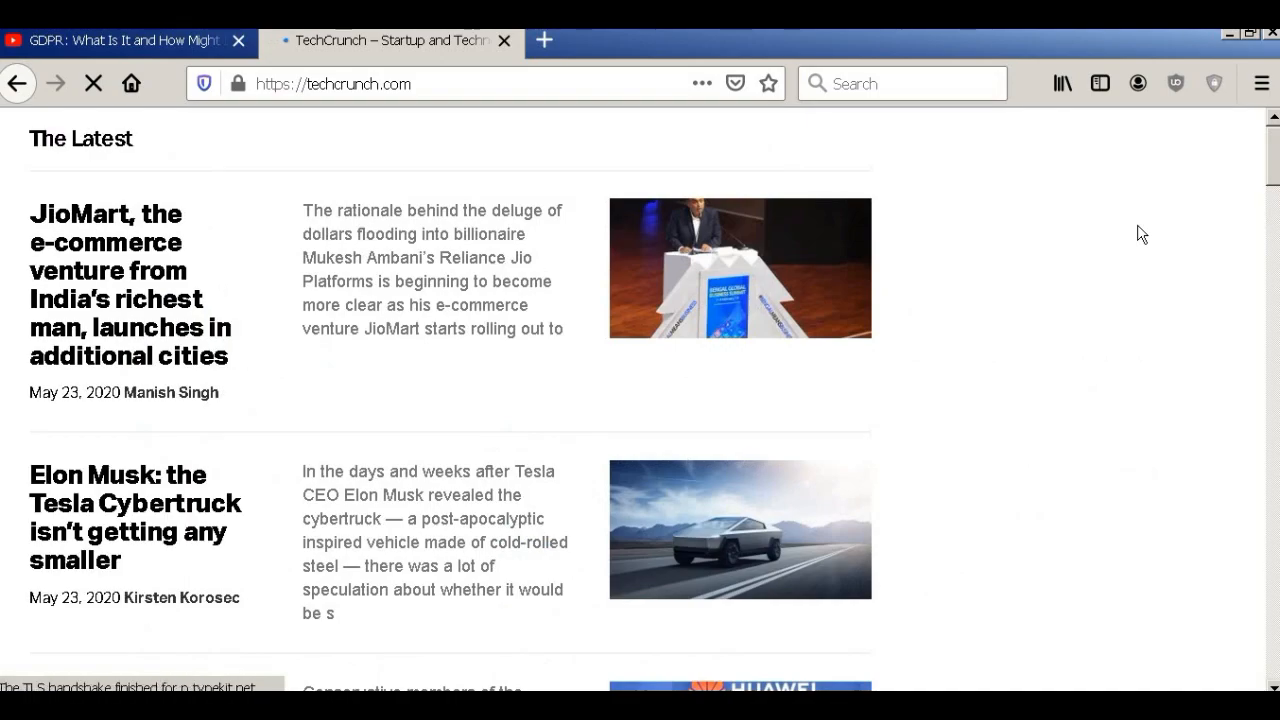
# - Browse the TechCrunch stories and ads, then show uBlock Origin's connected-domains panel
pyautogui.scroll(3)
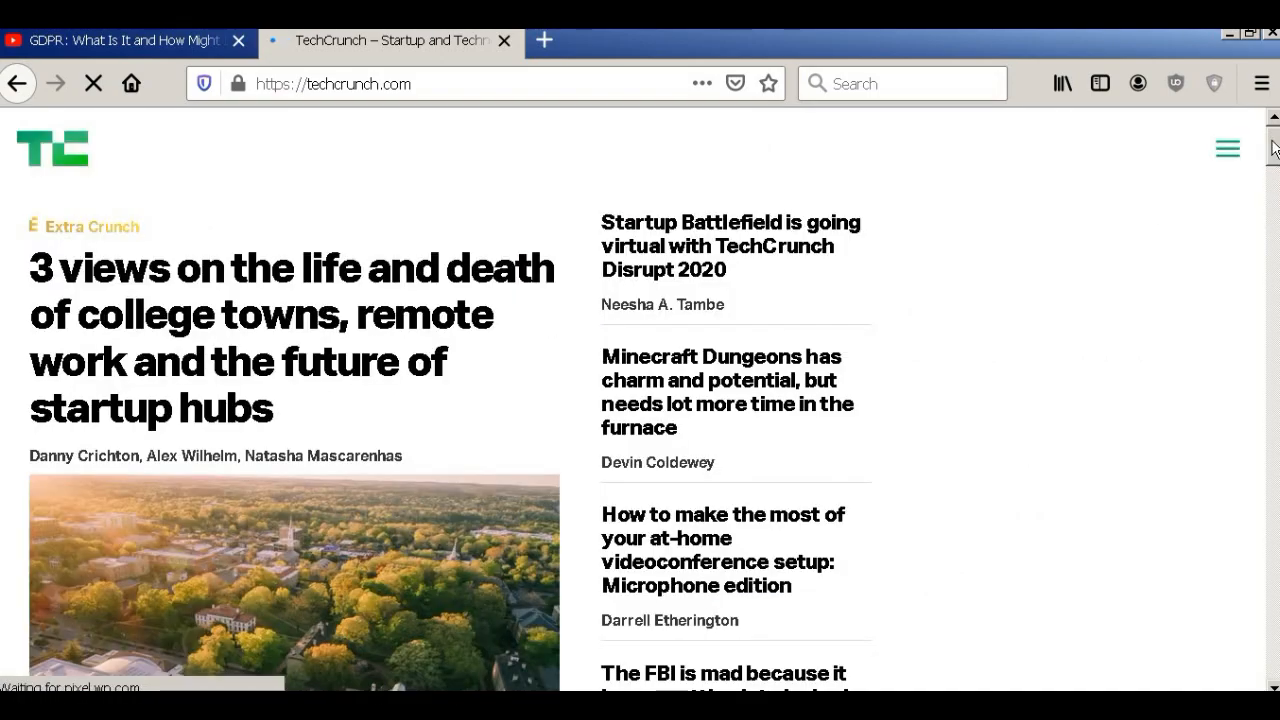
pyautogui.scroll(-3)
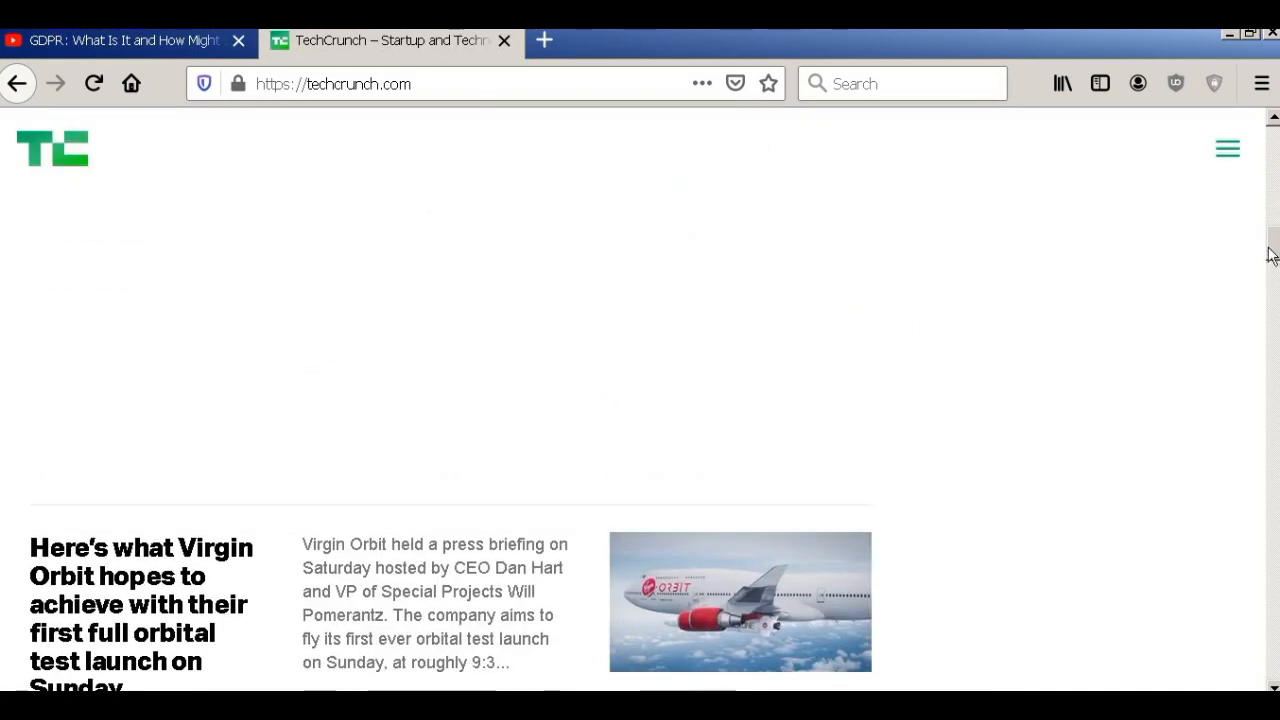
pyautogui.scroll(-3)
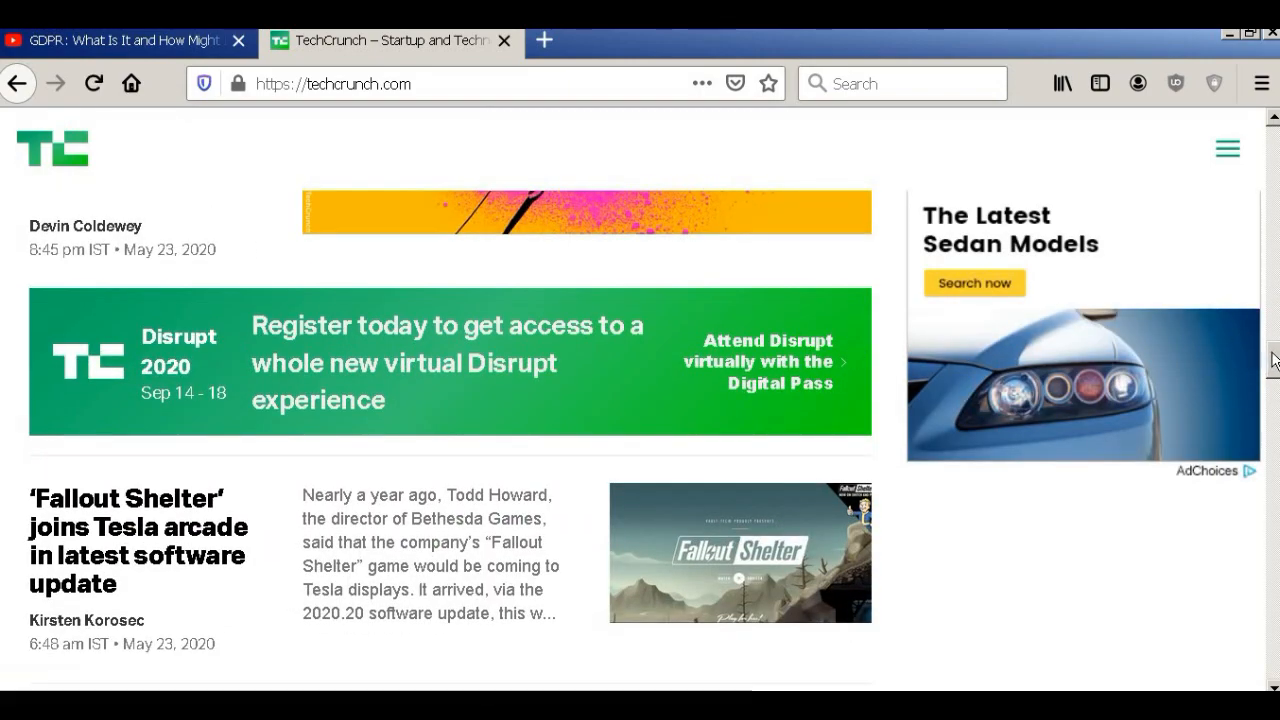
pyautogui.scroll(-3)
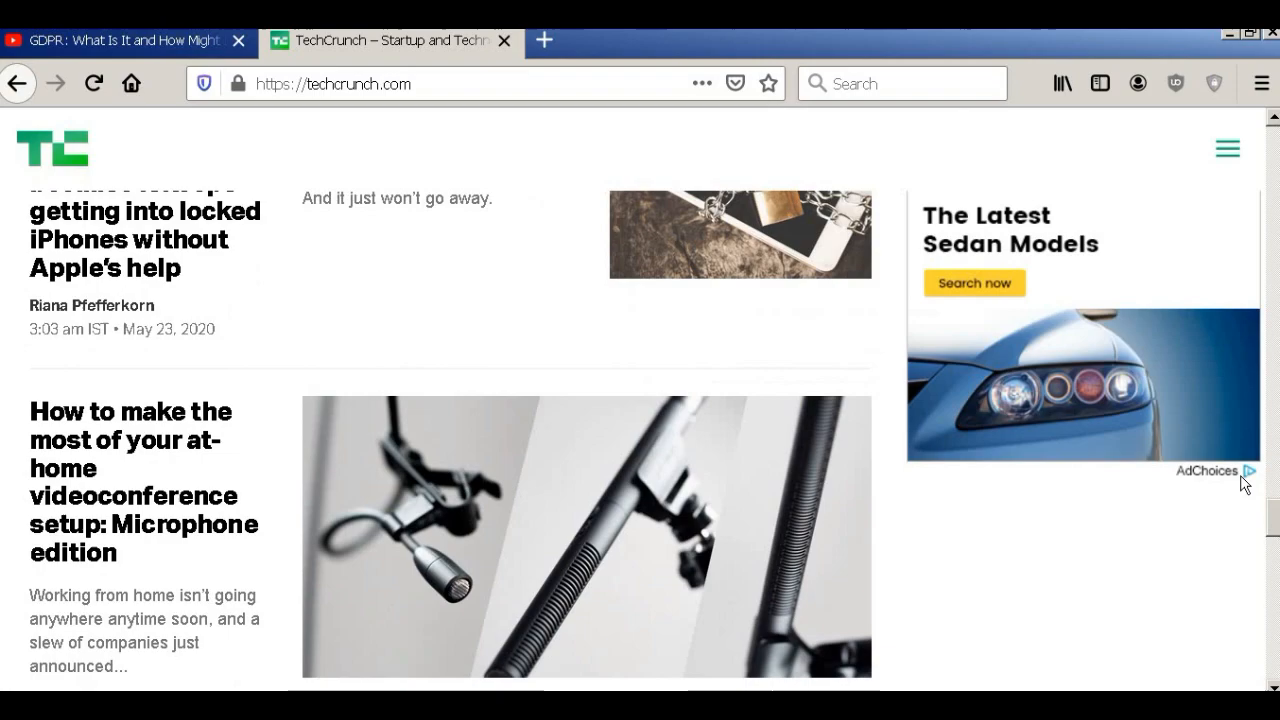
pyautogui.moveTo(1270, 528)
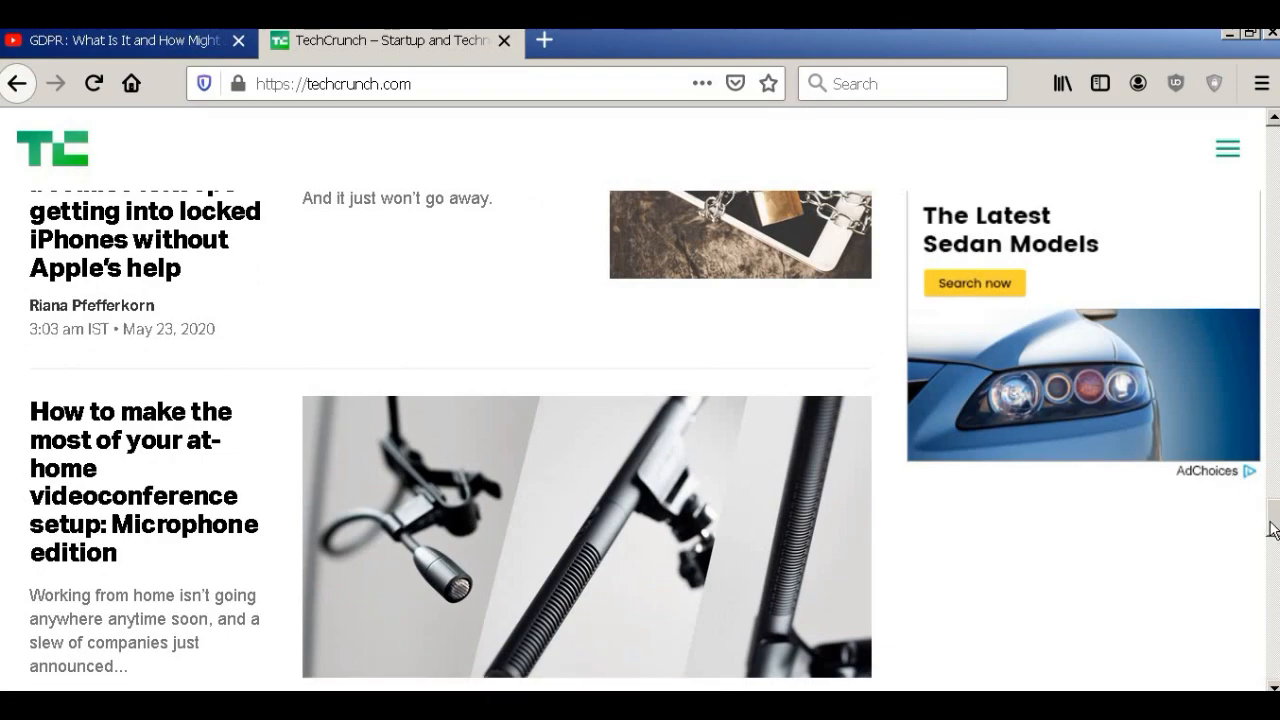
pyautogui.scroll(3)
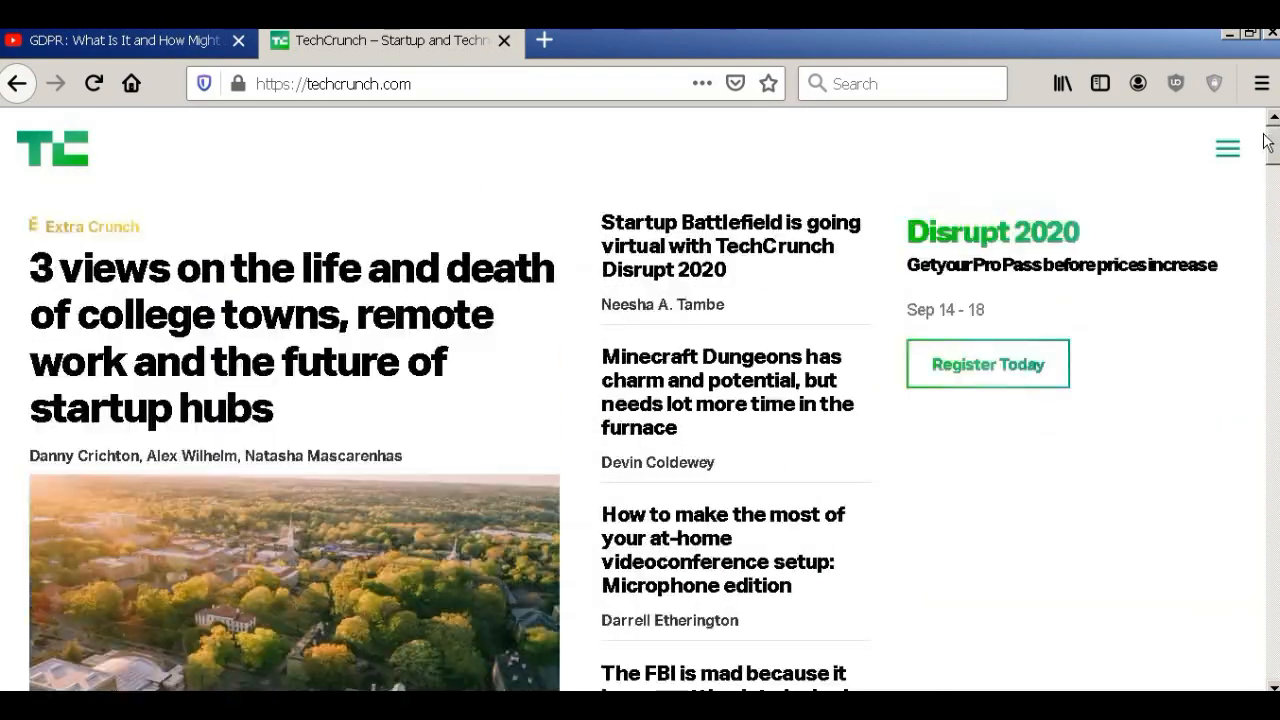
pyautogui.click(1176, 84)
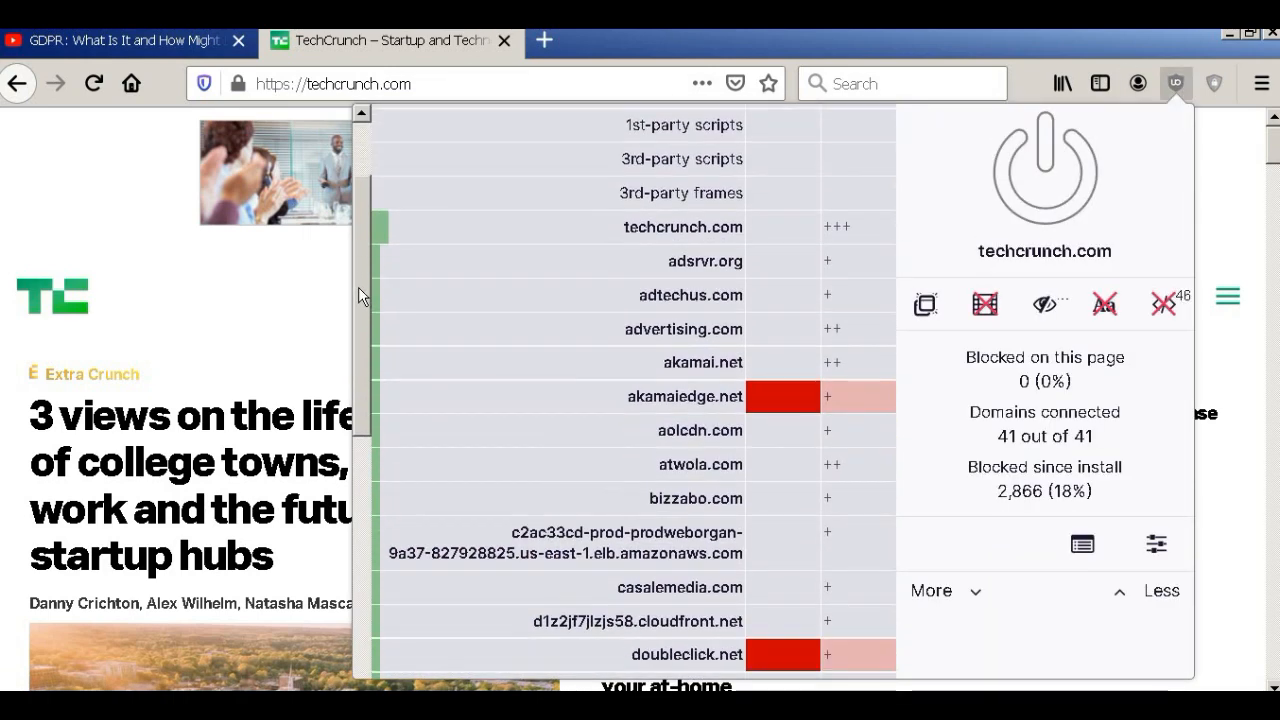
# - Review techcrunch.com's connected domains and reload the page with blocking enabled
pyautogui.scroll(-3)
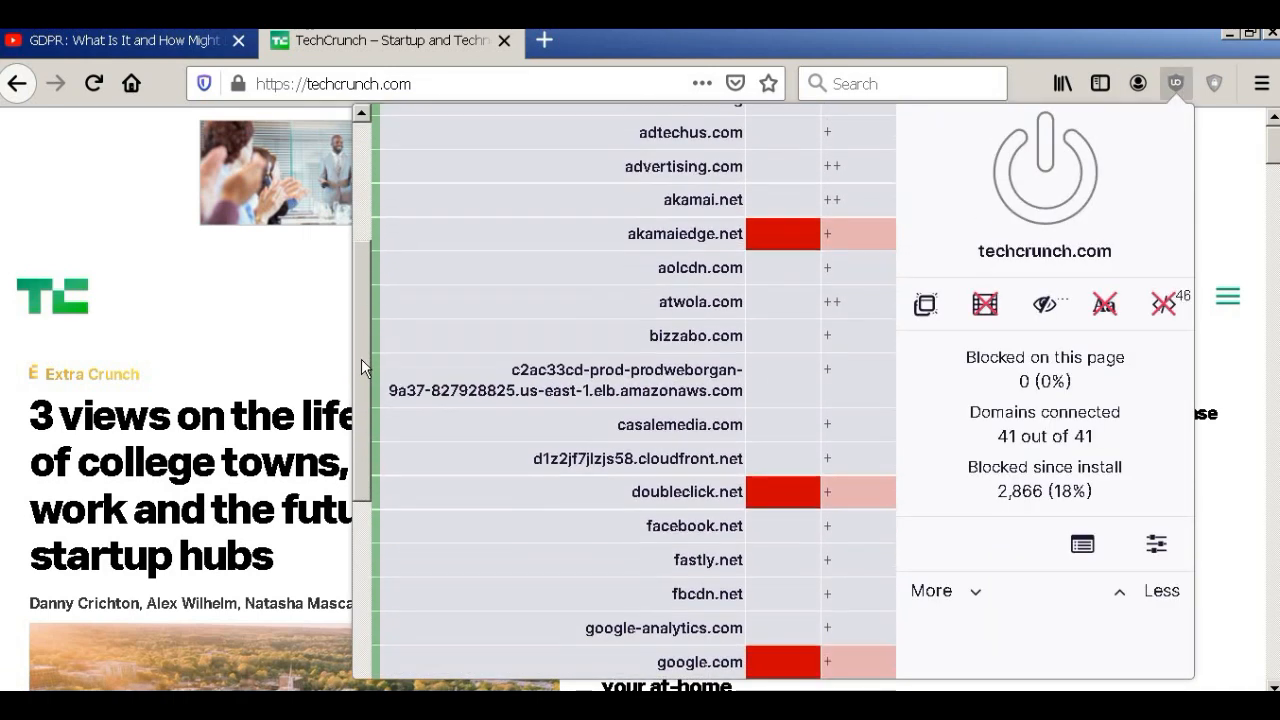
pyautogui.scroll(-3)
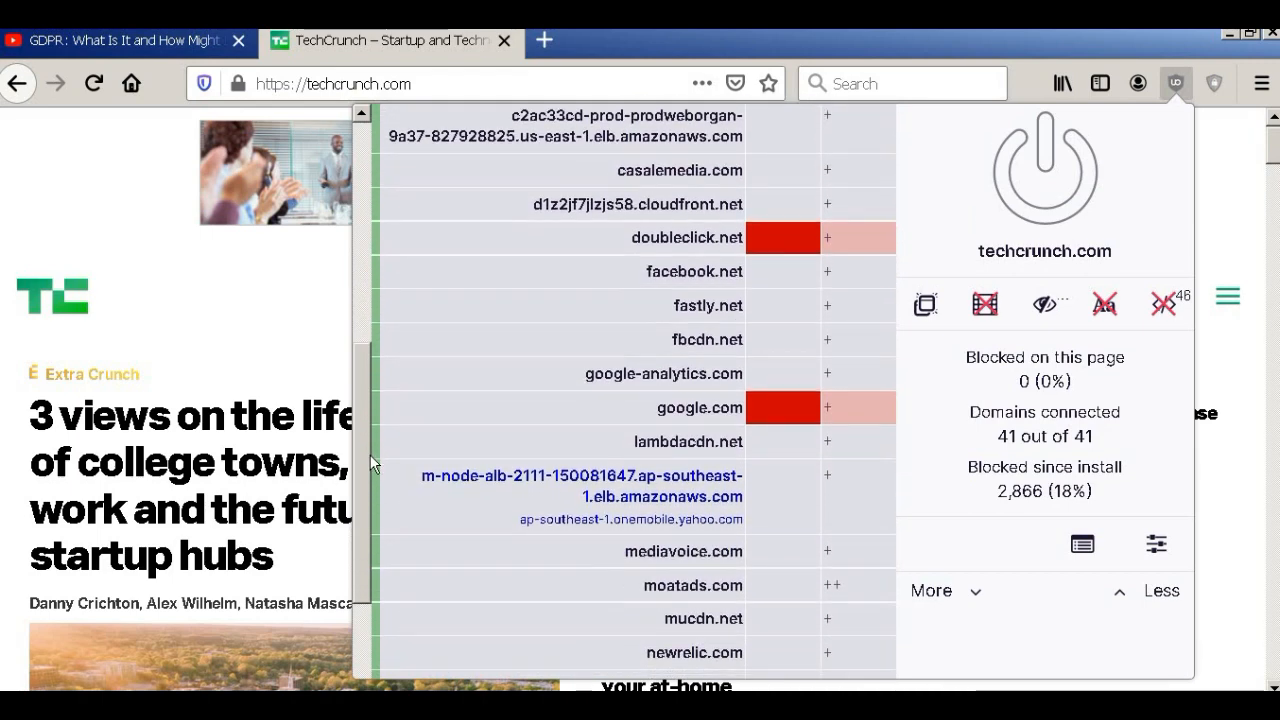
pyautogui.scroll(-3)
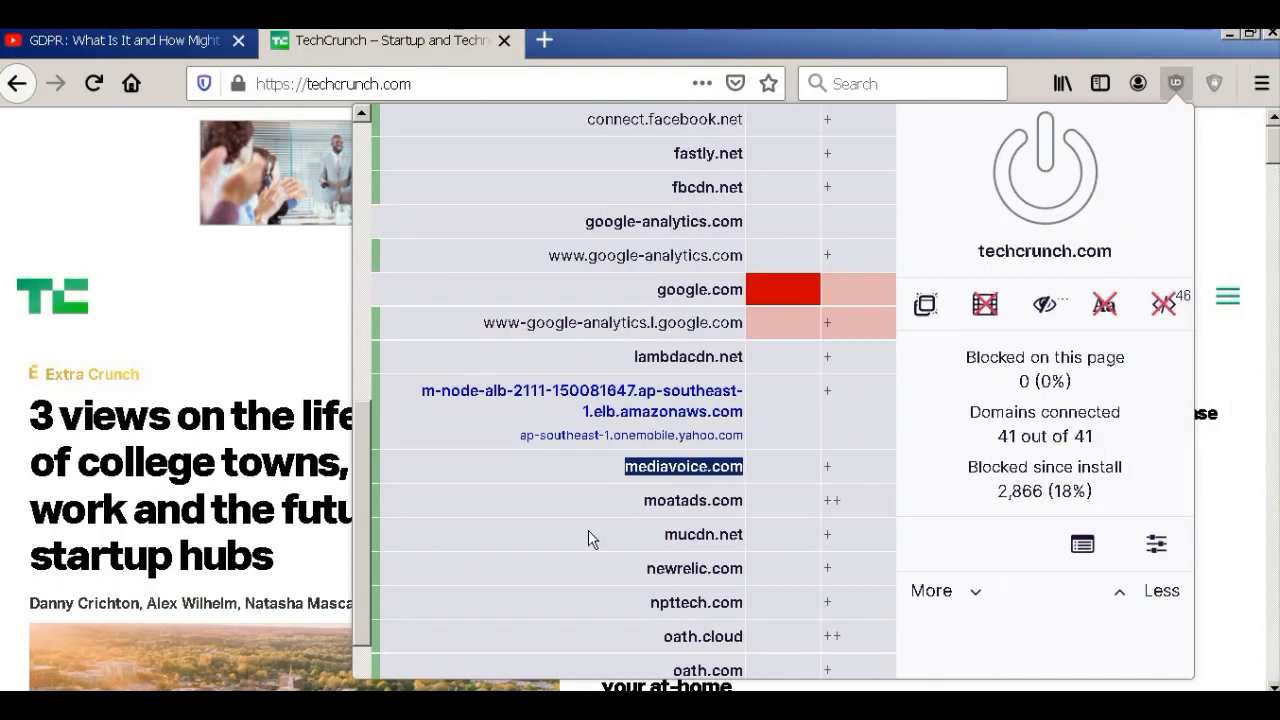
pyautogui.scroll(-3)
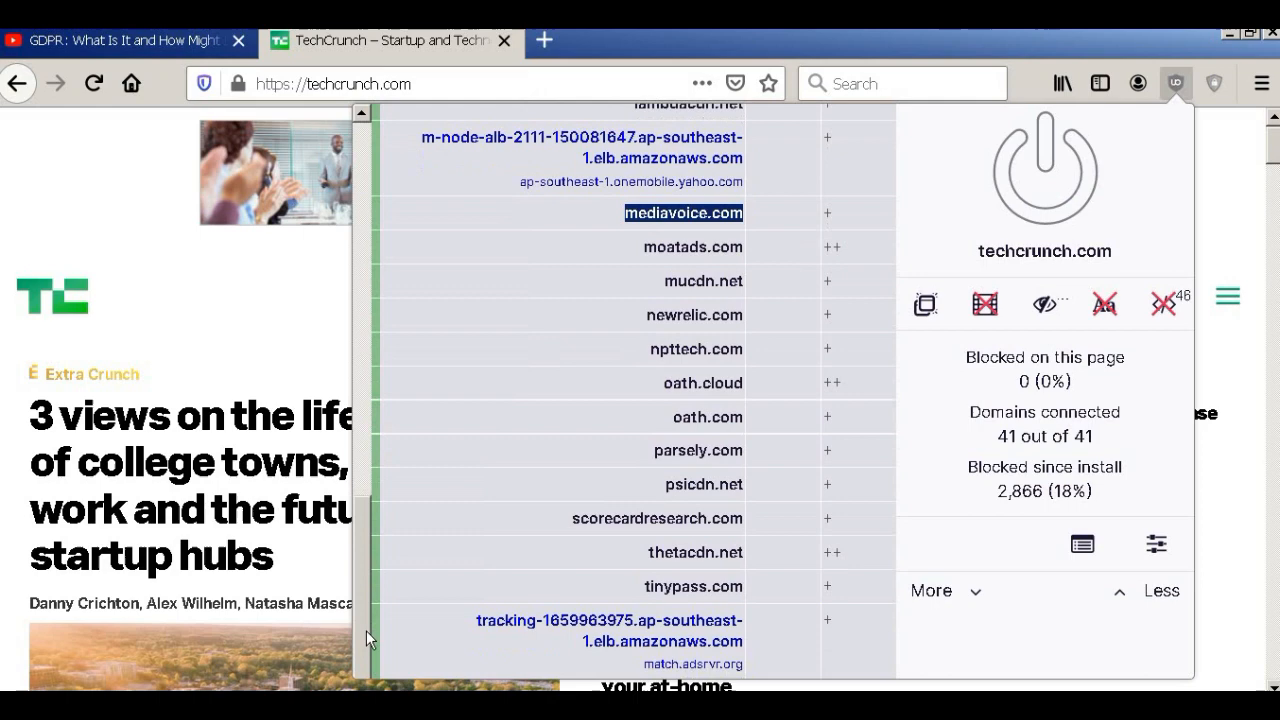
pyautogui.scroll(-3)
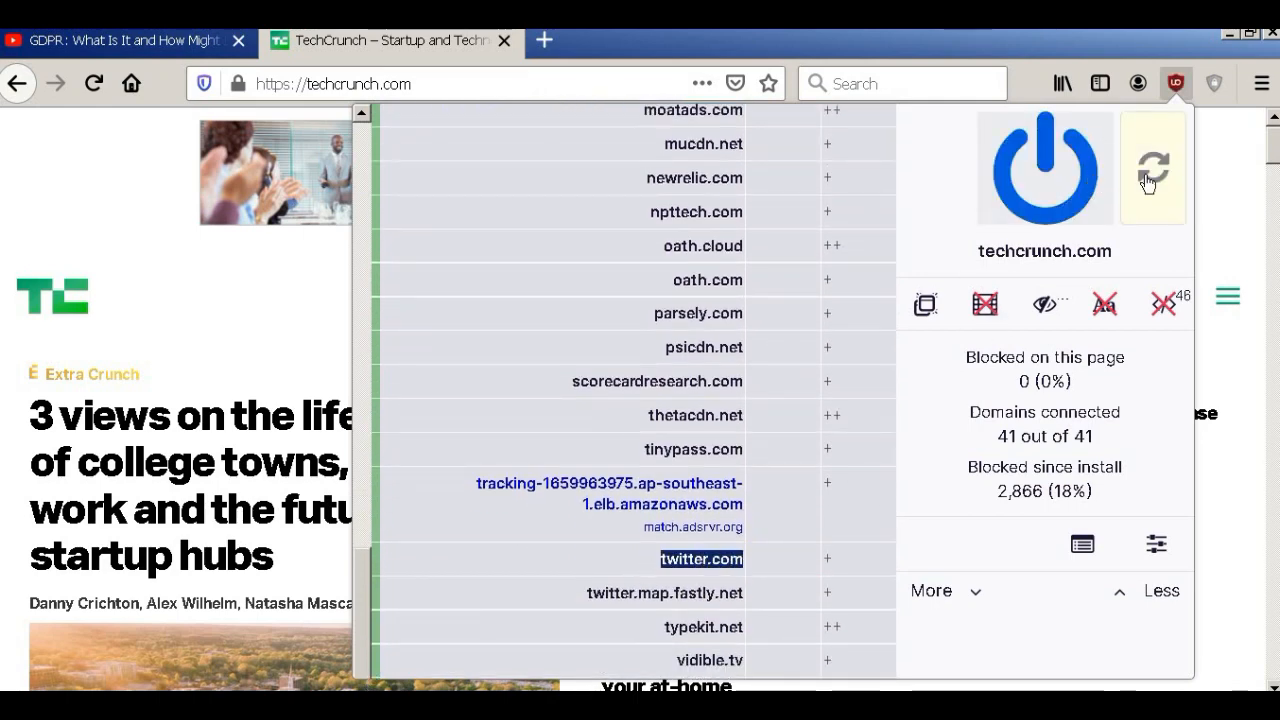
pyautogui.click(1152, 168)
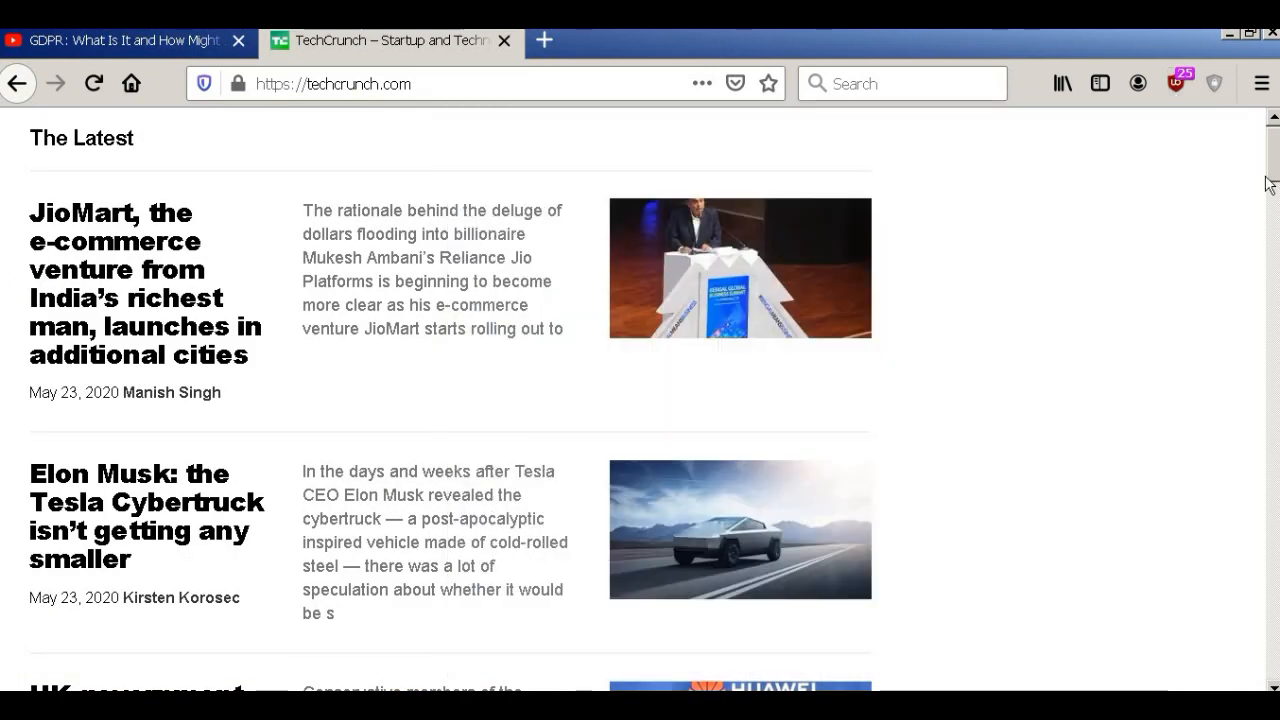
# - Scroll the reloaded TechCrunch front page and return to the uBlock Origin toolbar panel
pyautogui.scroll(-3)
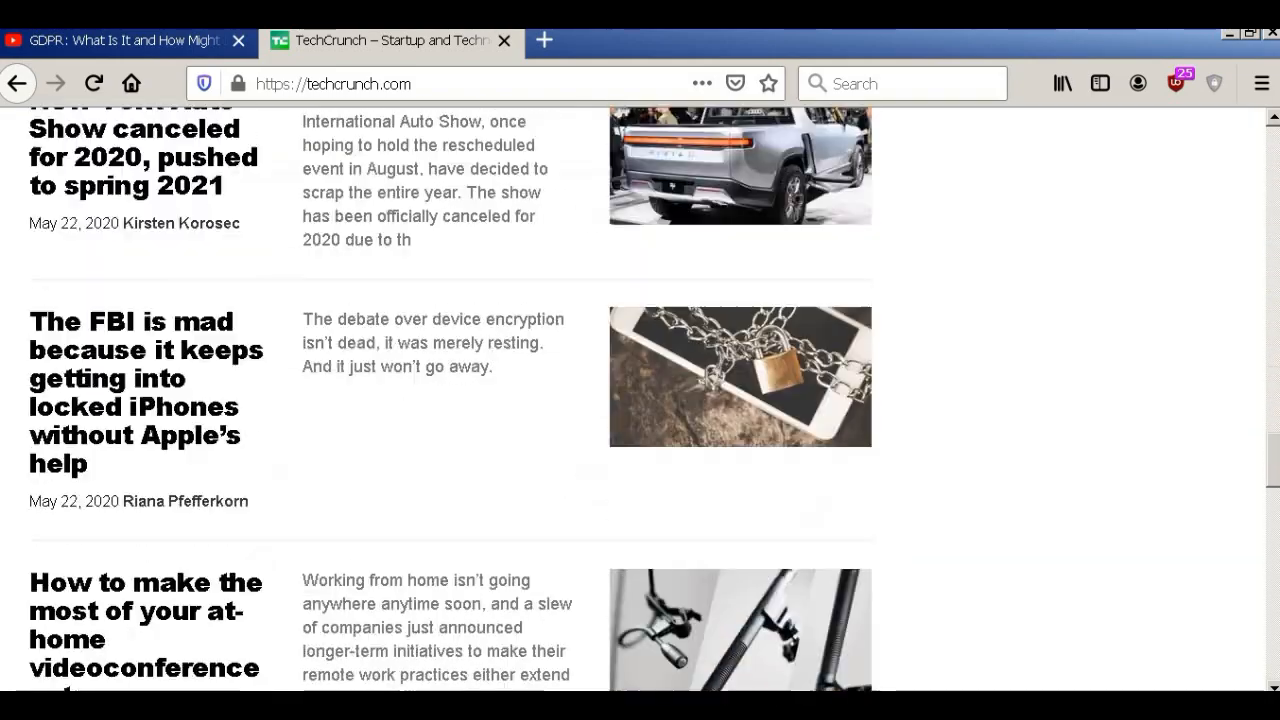
pyautogui.scroll(3)
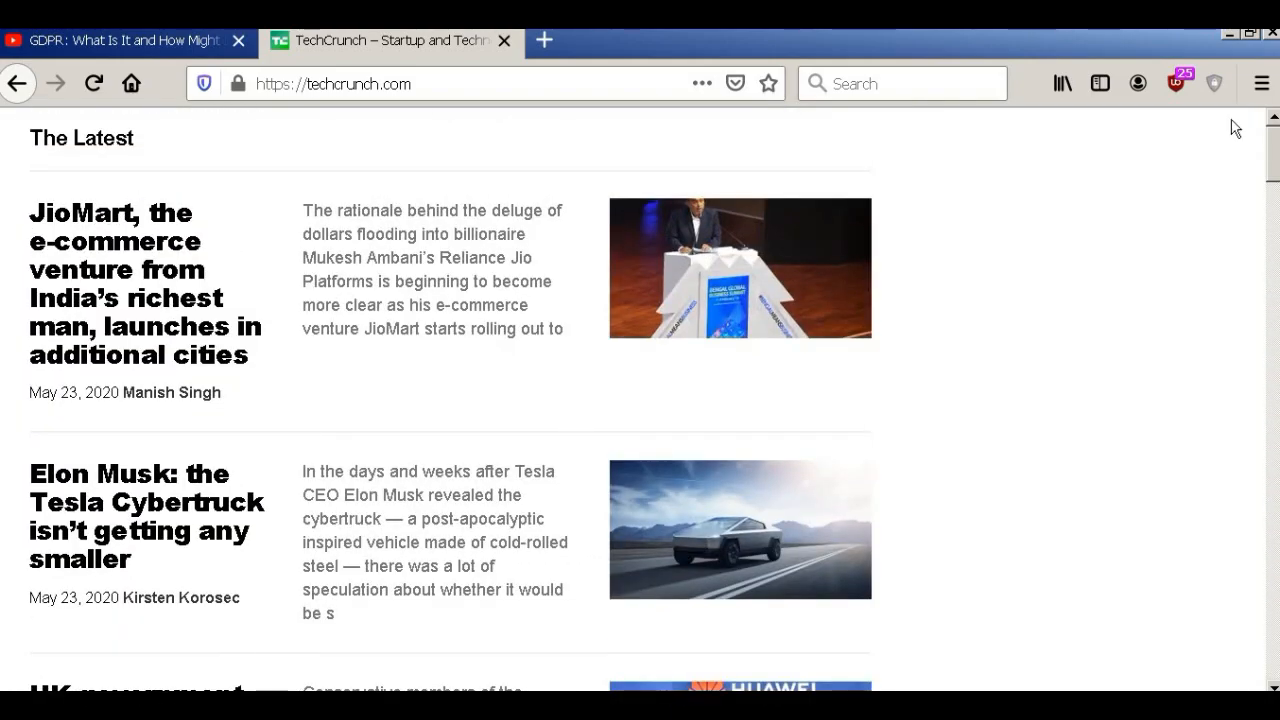
pyautogui.click(1176, 84)
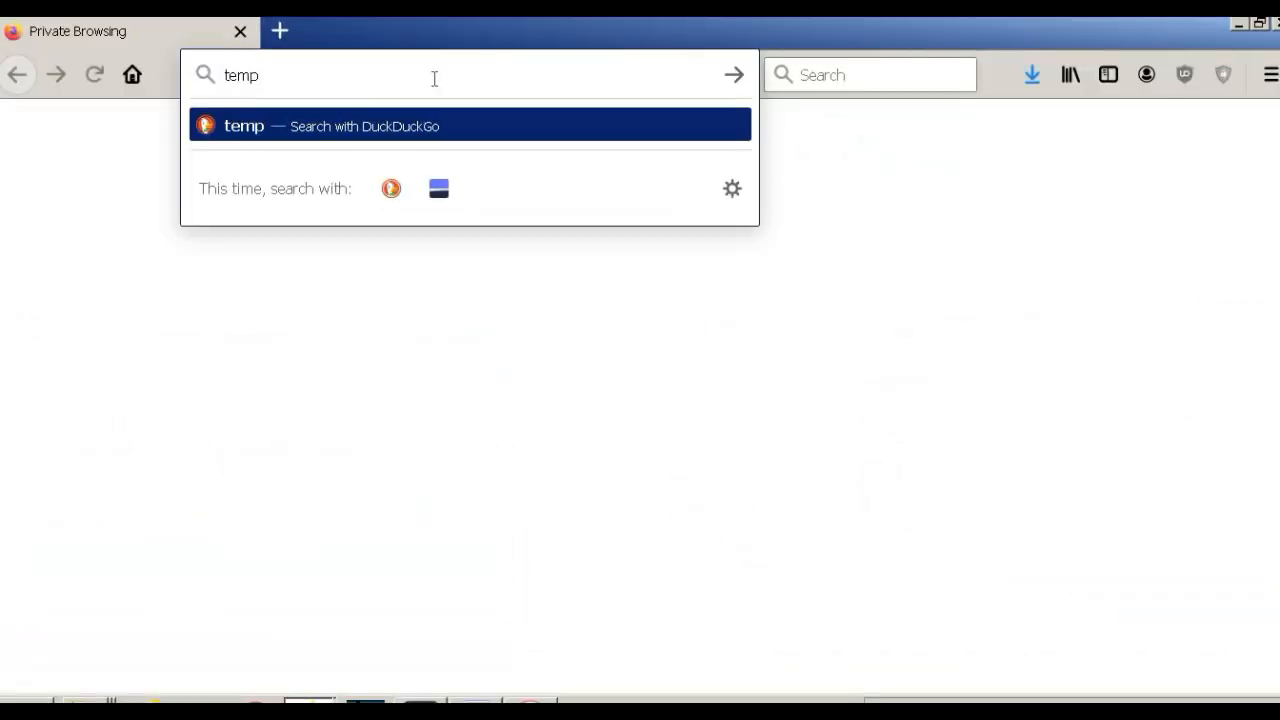
# - Search 'temp mail', get a disposable address from temp-mail.org, and start entering facebook.com
pyautogui.write('mail&ia=web')
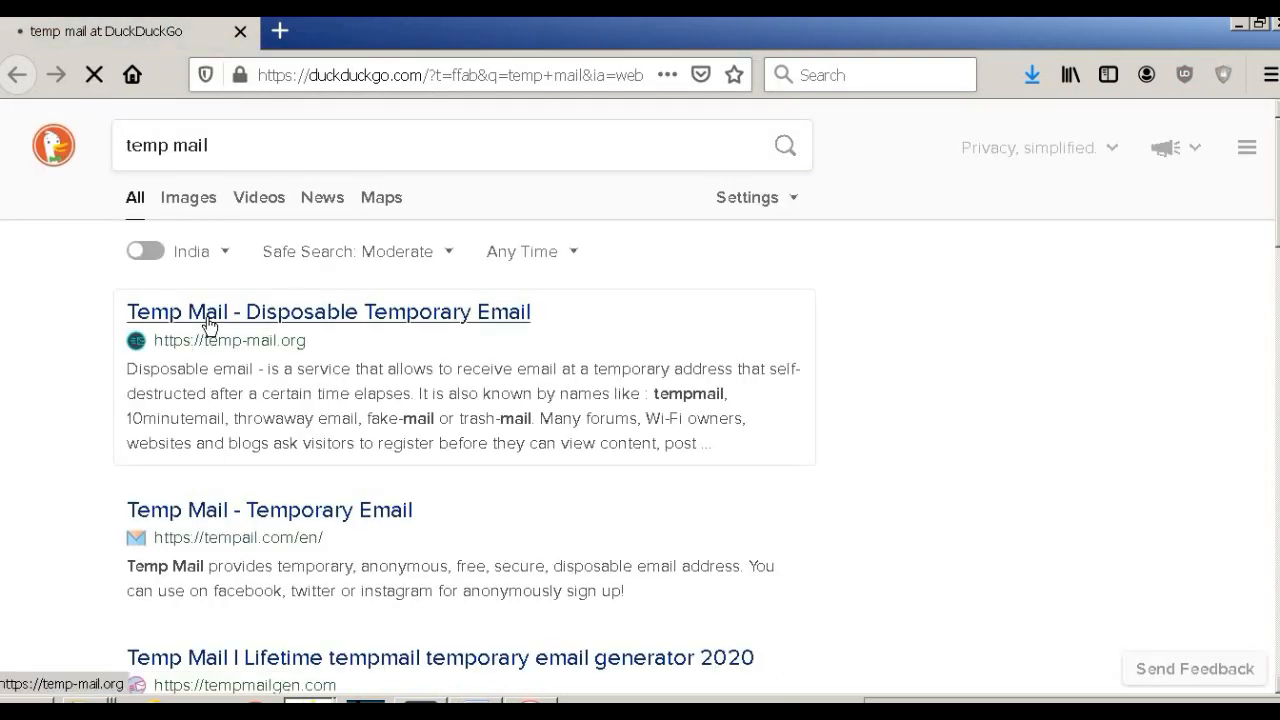
pyautogui.click(328, 312)
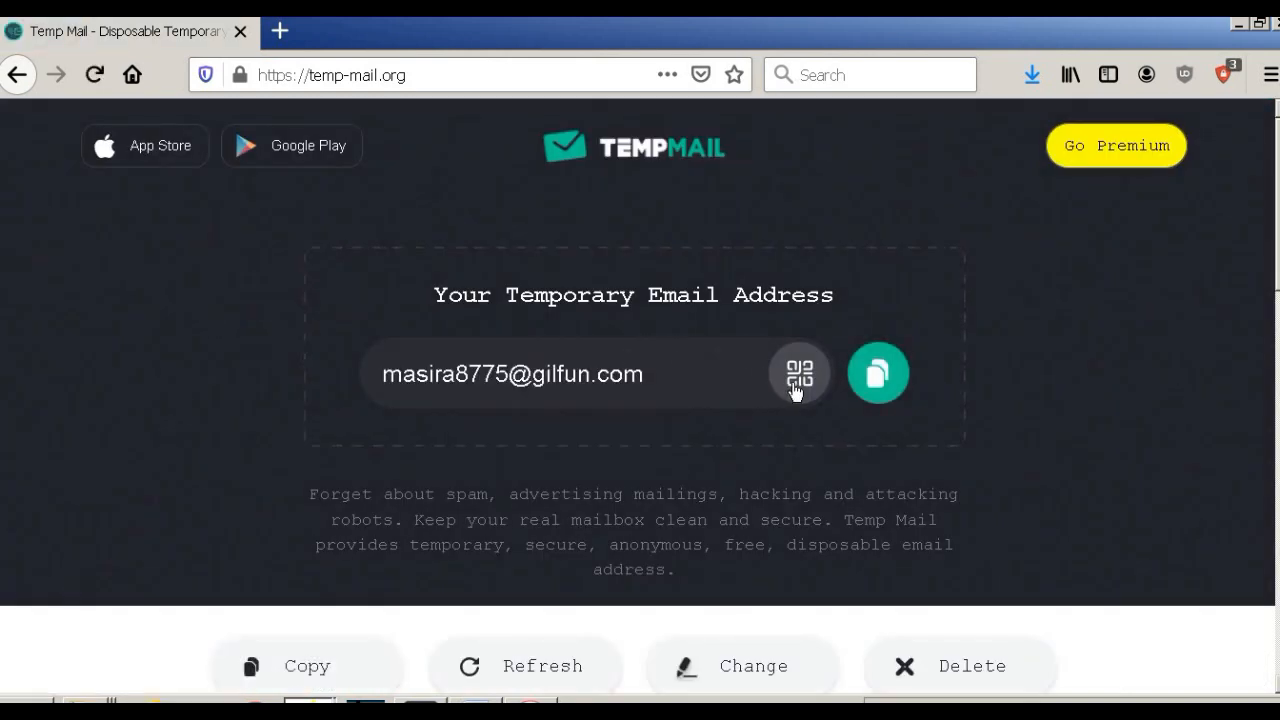
pyautogui.click(878, 374)
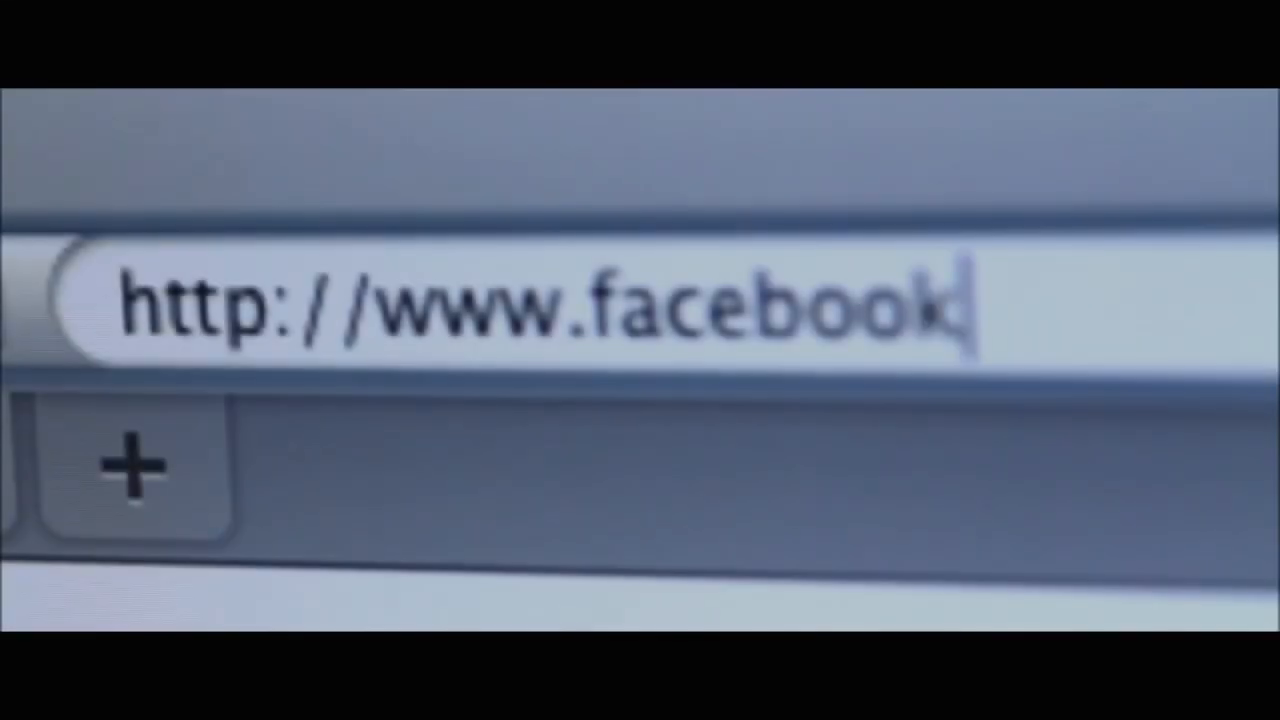
pyautogui.write('.com')
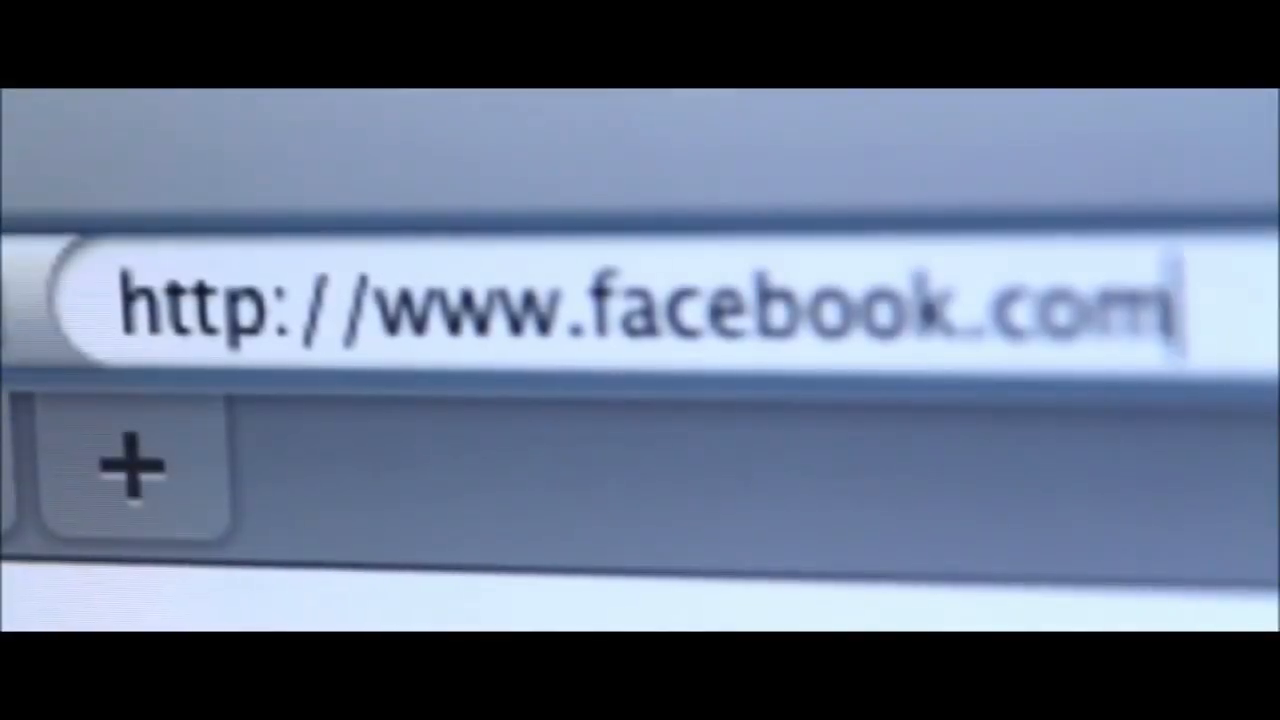